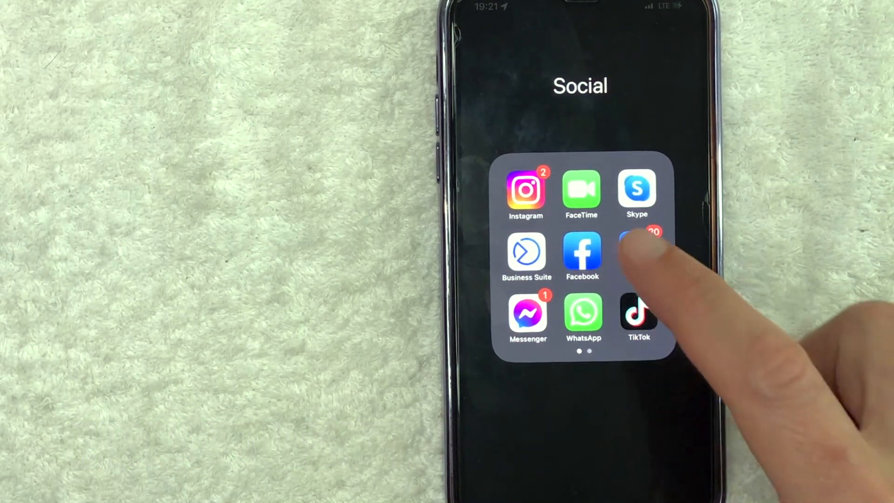
Step: Launch the Facebook app from the Social folder on the Home Screen
{"action": "left_click", "coordinate": [582, 255]}
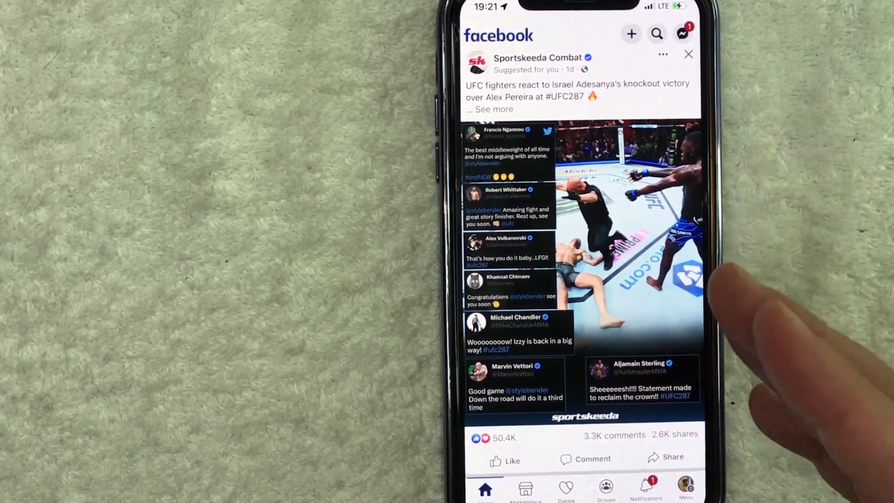
{"action": "mouse_move", "coordinate": [641, 279]}
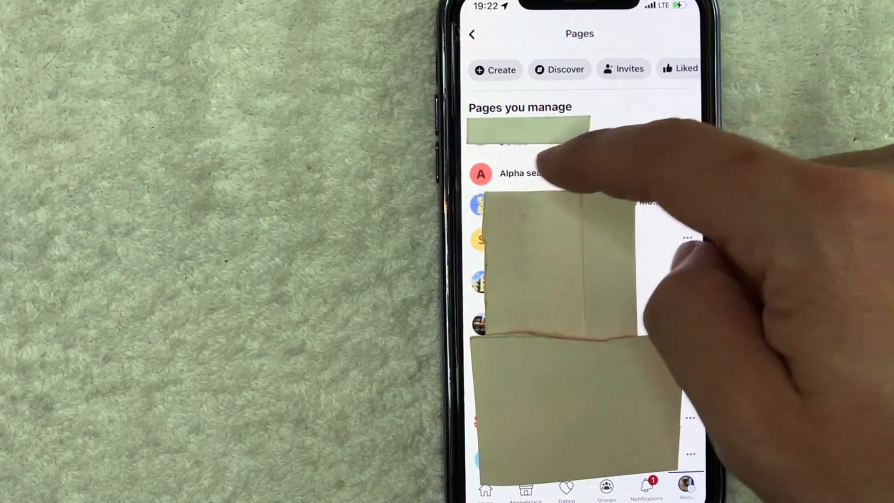
Step: Switch into the managed business Page under Pages you manage
{"action": "left_click", "coordinate": [516, 173]}
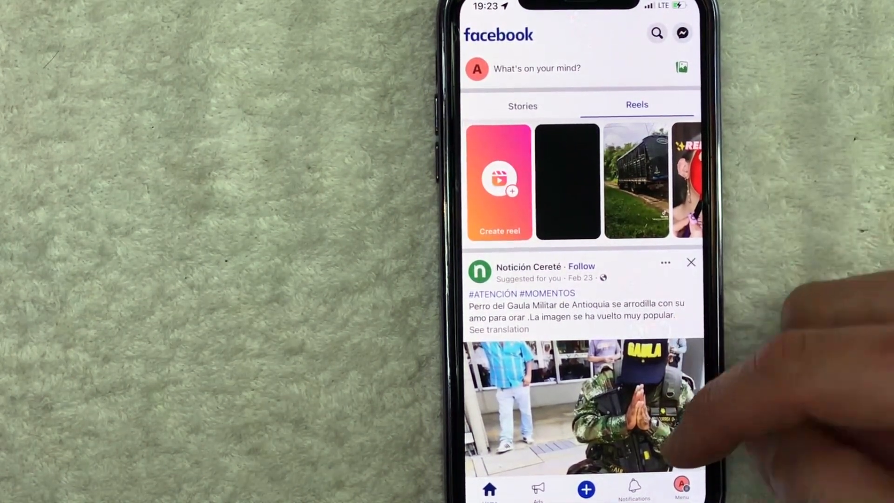
Step: Go from the Menu through Settings & privacy to the Page's Settings screen
{"action": "left_click", "coordinate": [680, 491]}
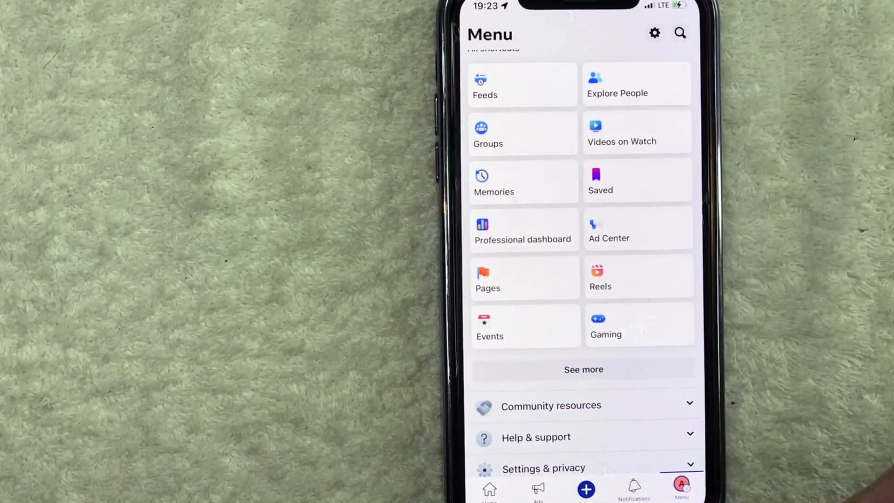
{"action": "scroll", "scroll_direction": "down", "scroll_amount": 3}
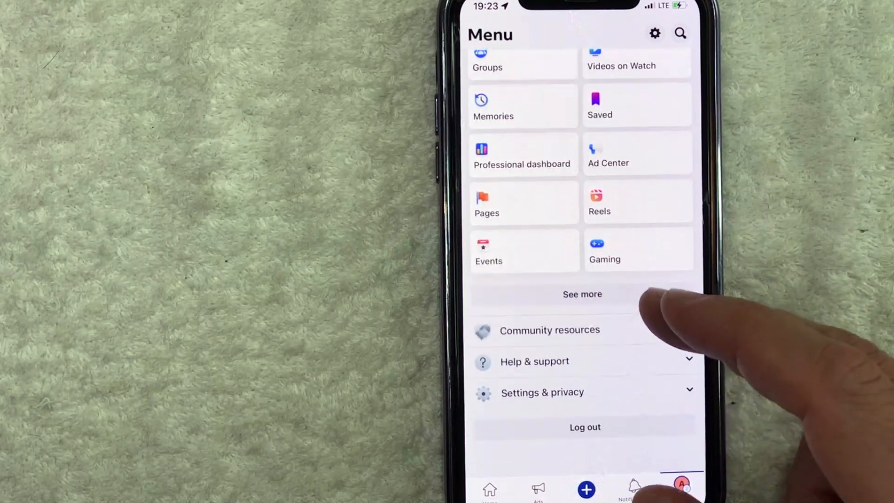
{"action": "scroll", "scroll_direction": "down", "scroll_amount": 3}
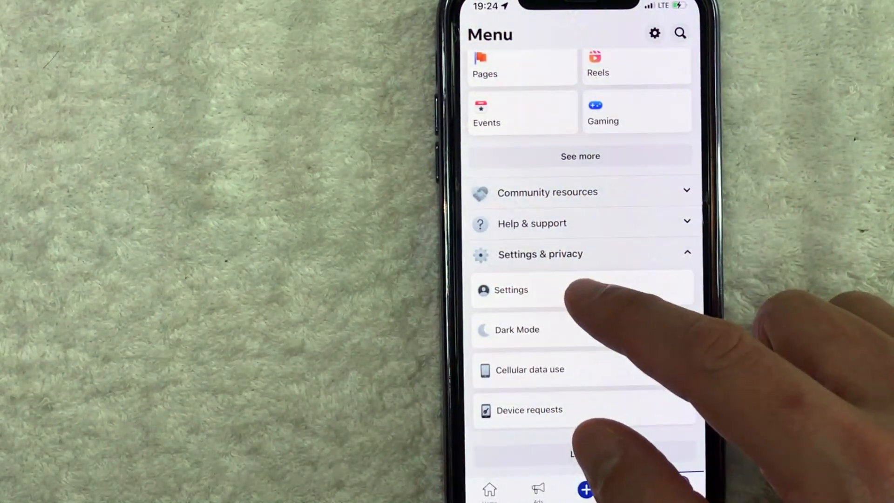
{"action": "left_click", "coordinate": [511, 291]}
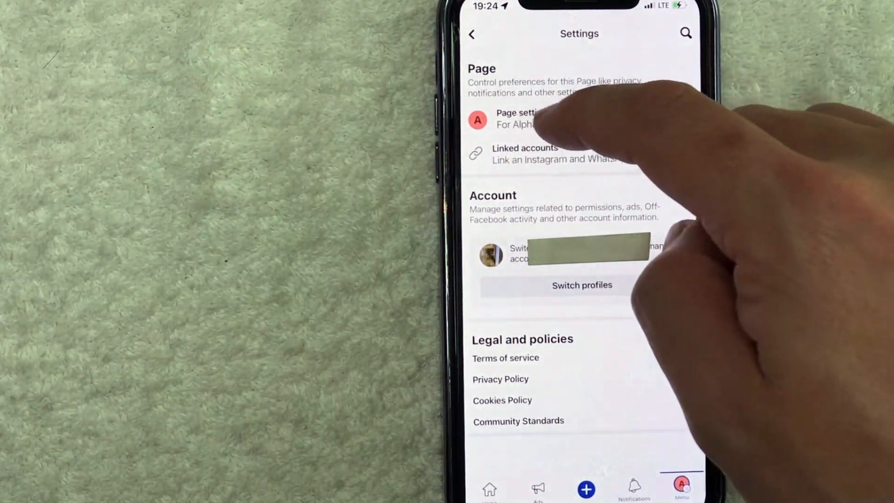
Step: Reach Page access under New Pages experience, listing the two managers
{"action": "left_click", "coordinate": [514, 117]}
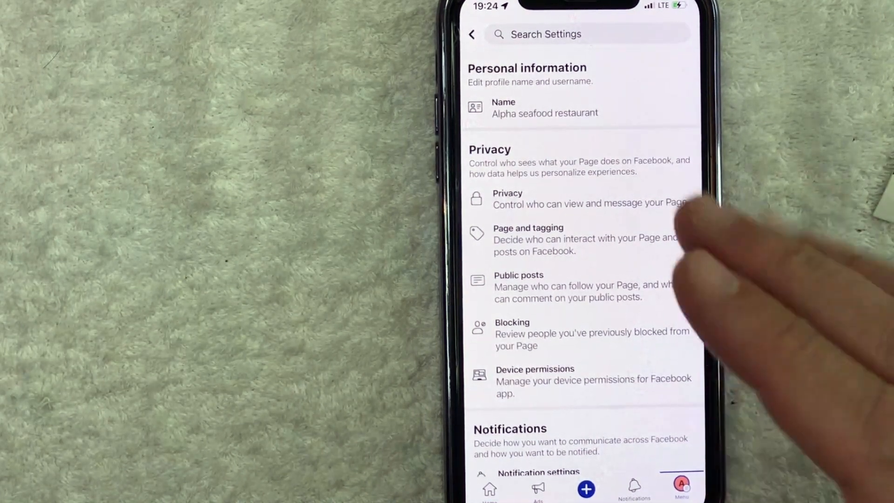
{"action": "scroll", "scroll_direction": "down", "scroll_amount": 3}
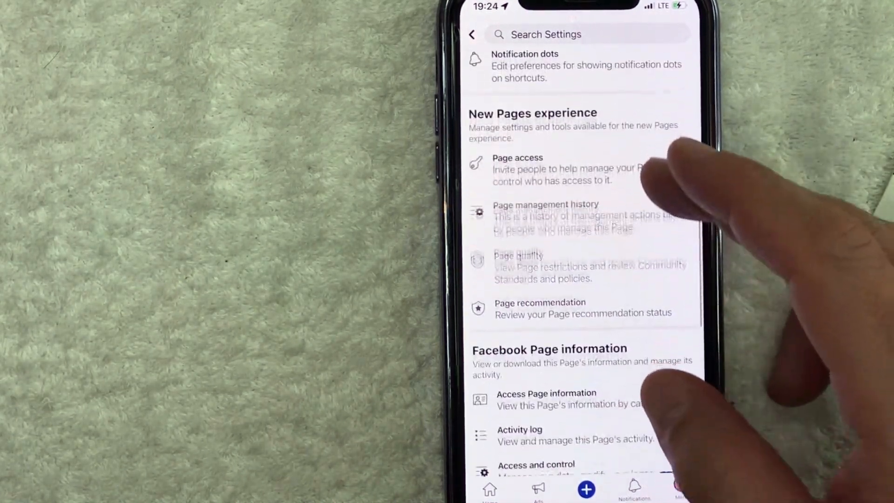
{"action": "scroll", "scroll_direction": "down", "scroll_amount": 3}
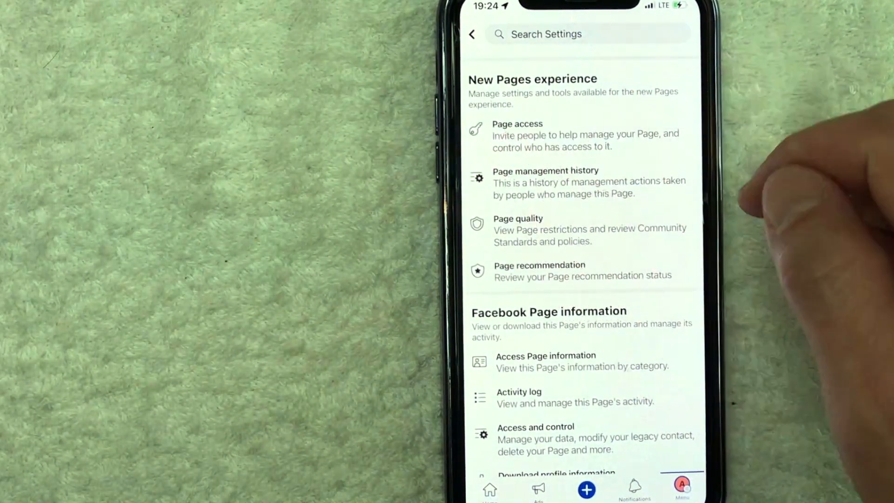
{"action": "left_click", "coordinate": [517, 123]}
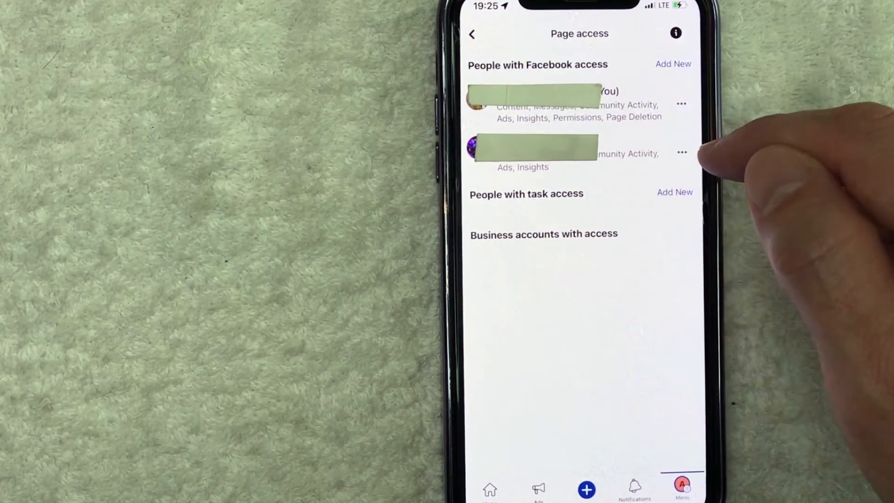
Step: Choose Remove from Page for the second person with Facebook access
{"action": "left_click", "coordinate": [682, 152]}
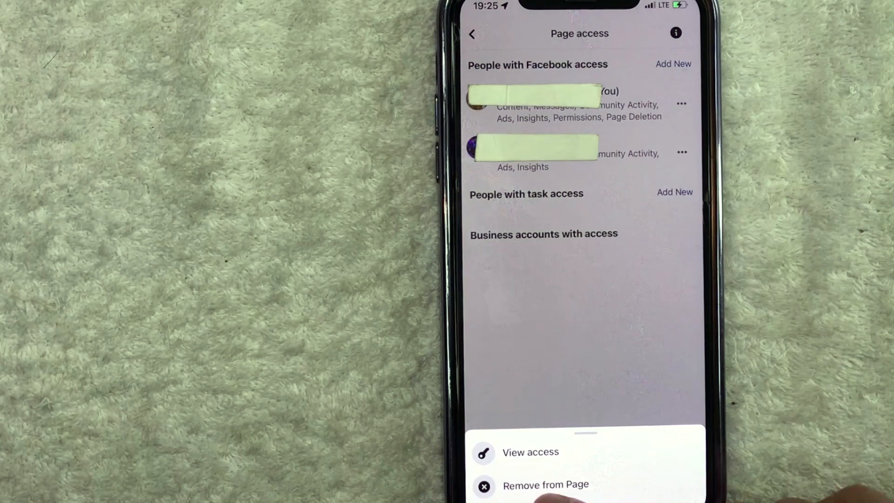
{"action": "left_click", "coordinate": [541, 497]}
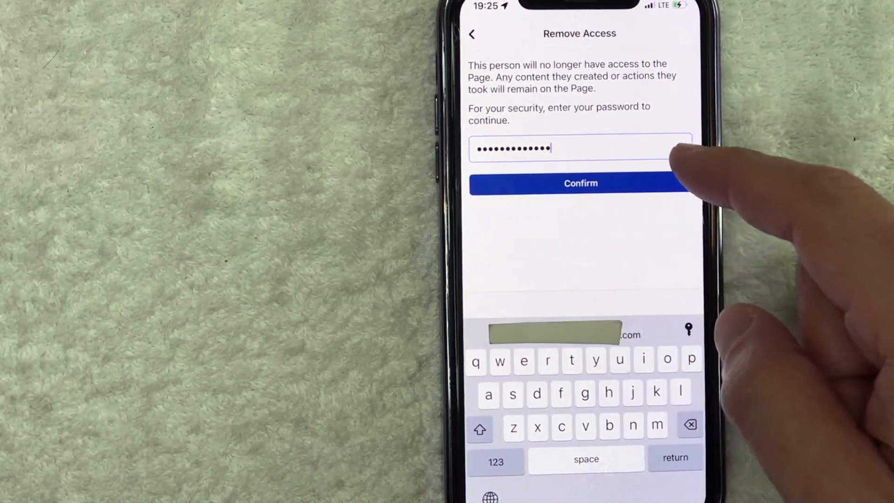
Step: Confirm removal so the Page access list shows only the owner
{"action": "left_click", "coordinate": [580, 183]}
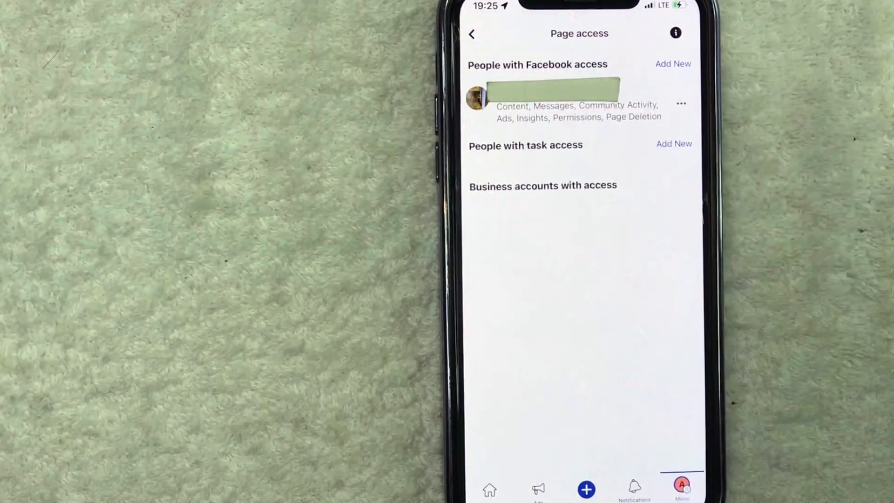